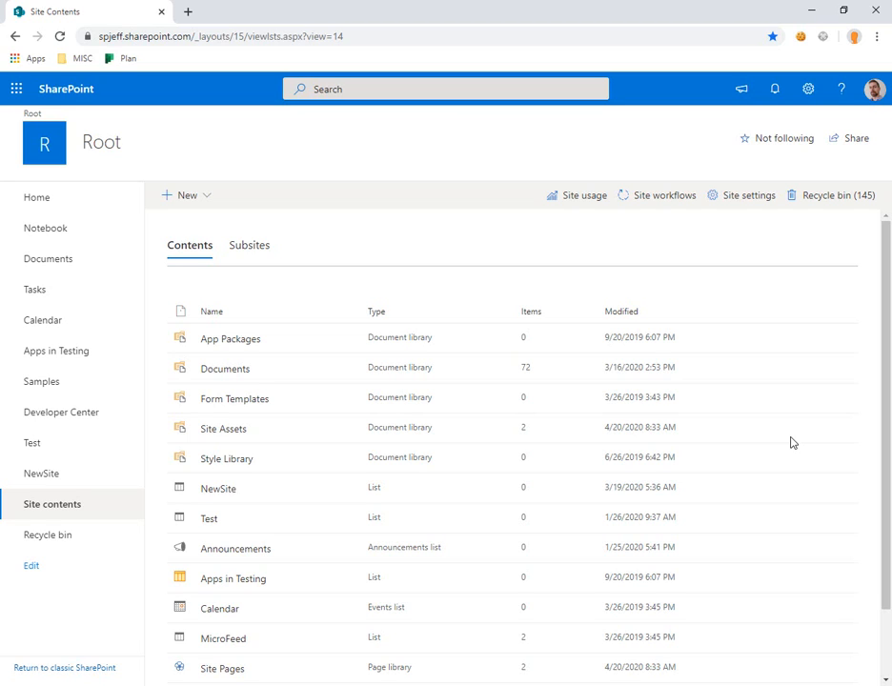
{"action": "mouse_move", "coordinate": [789, 439]}
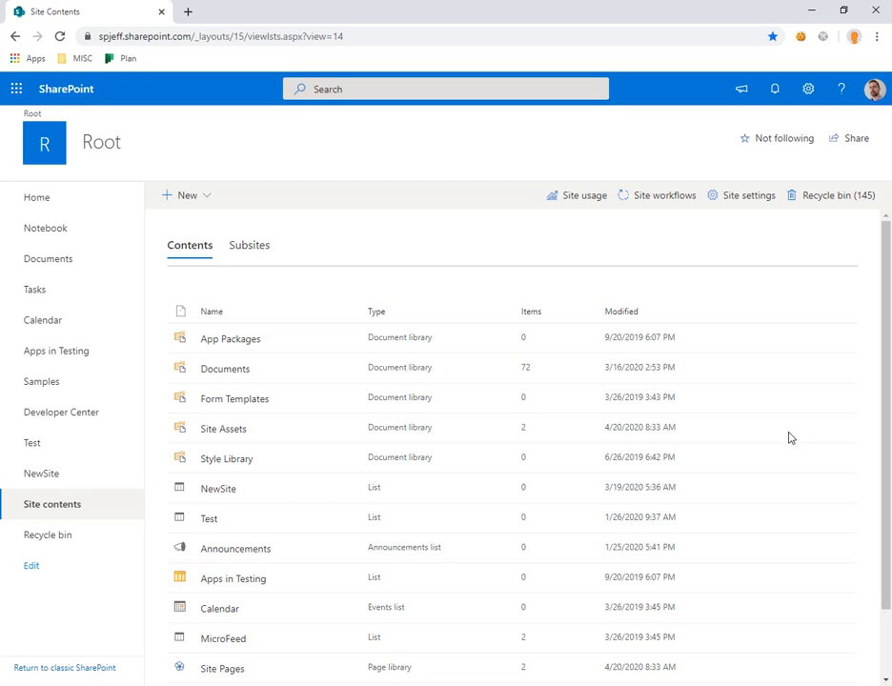
{"action": "mouse_move", "coordinate": [472, 149]}
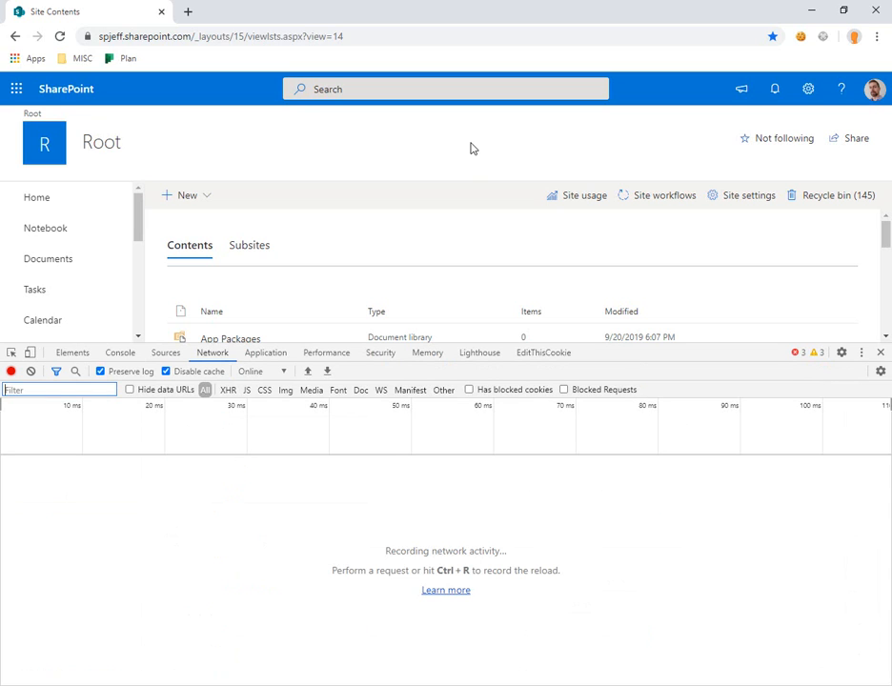
Step: Filter the Network panel to XHR requests so the AppTiles call is listed
{"action": "left_click", "coordinate": [226, 389]}
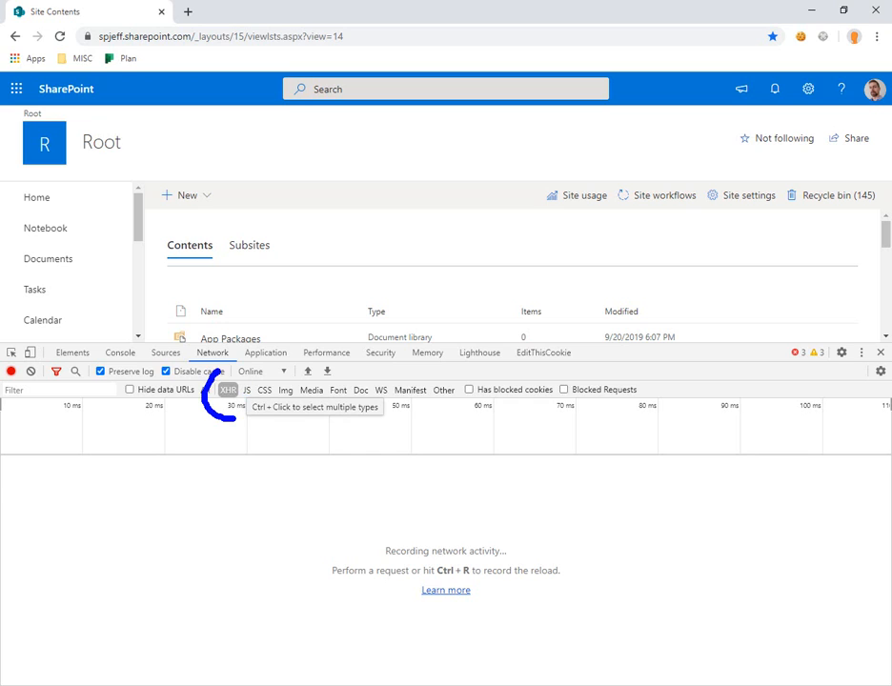
{"action": "left_click", "coordinate": [226, 388]}
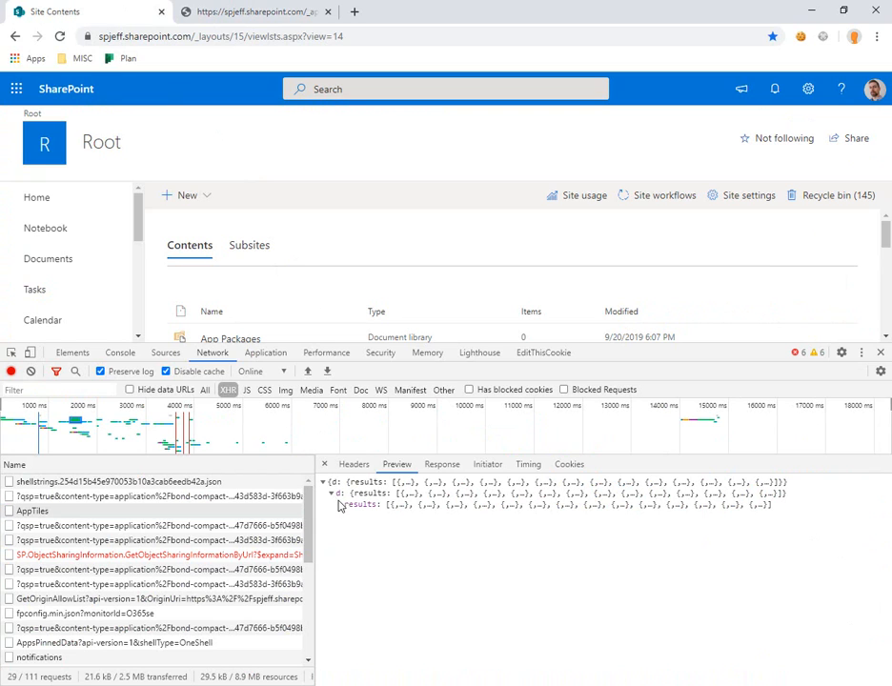
Step: Expand d > results and the first app tile to reveal its AppId, Title and description
{"action": "left_click", "coordinate": [347, 507]}
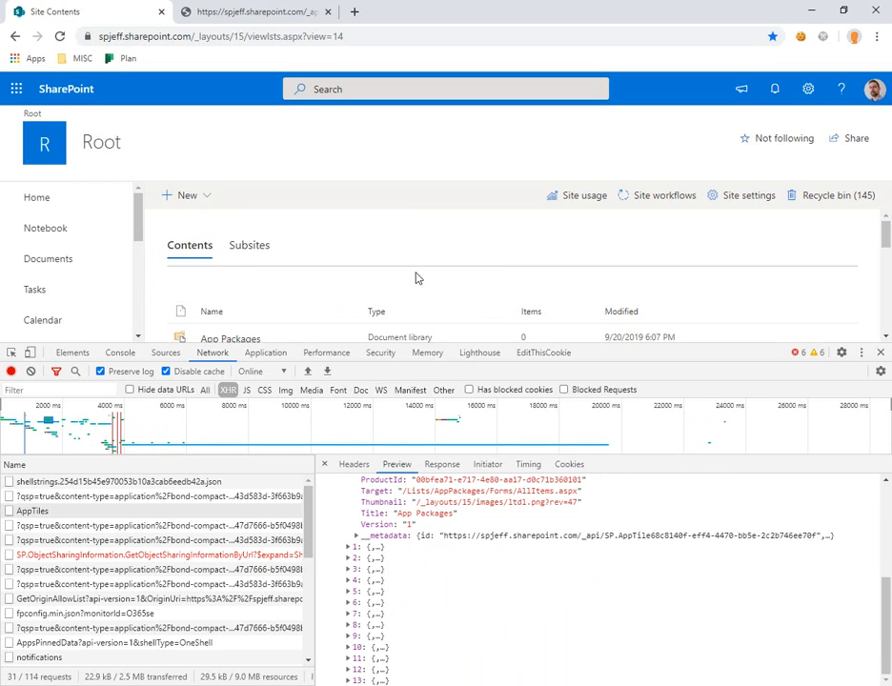
{"action": "left_click", "coordinate": [343, 554]}
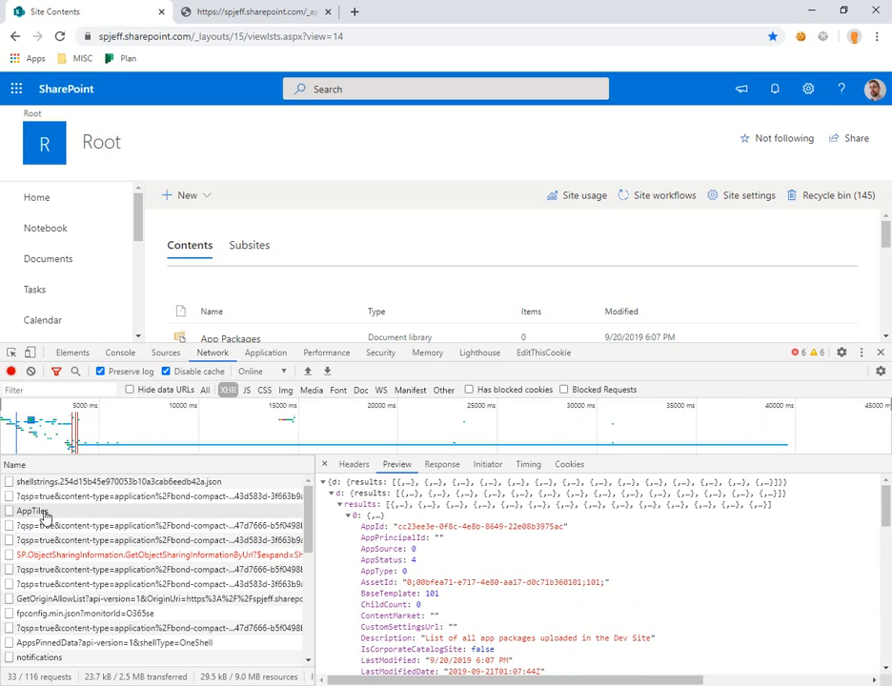
Step: Copy the AppTiles request as cURL (bash), noting PowerShell's Invoke-WebRequest format
{"action": "right_click", "coordinate": [28, 510]}
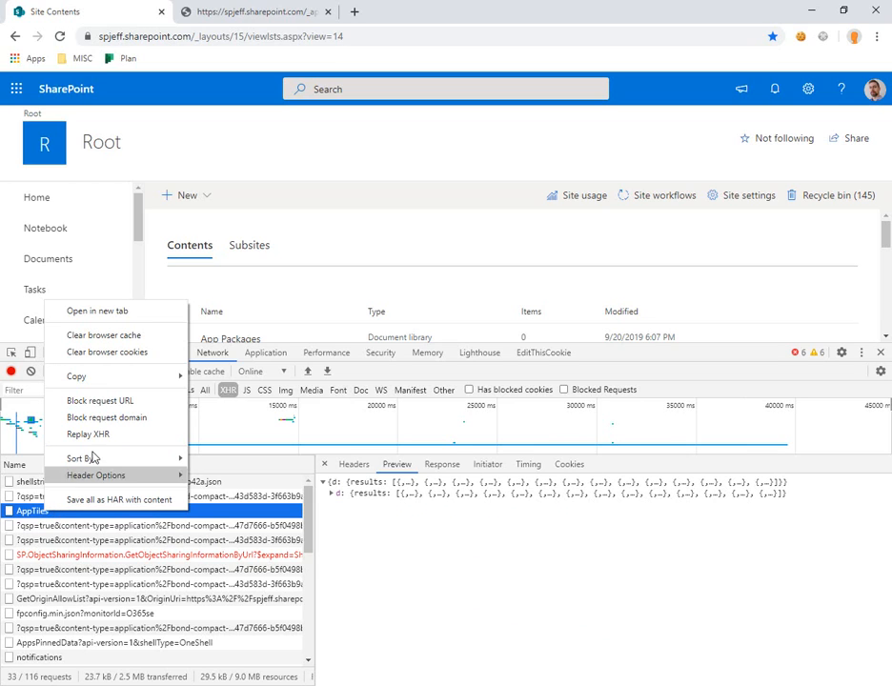
{"action": "mouse_move", "coordinate": [84, 377]}
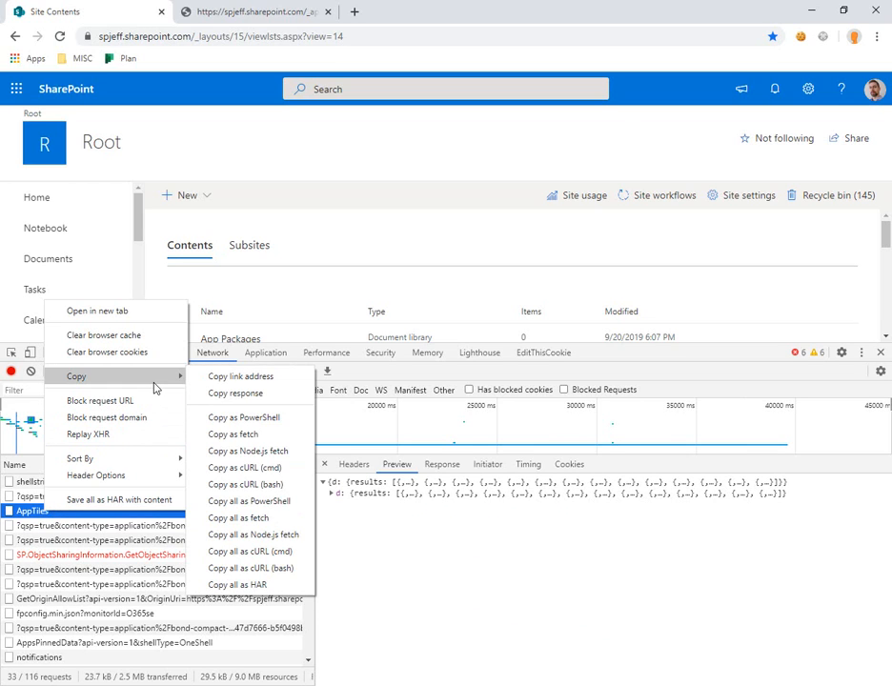
{"action": "mouse_move", "coordinate": [244, 484]}
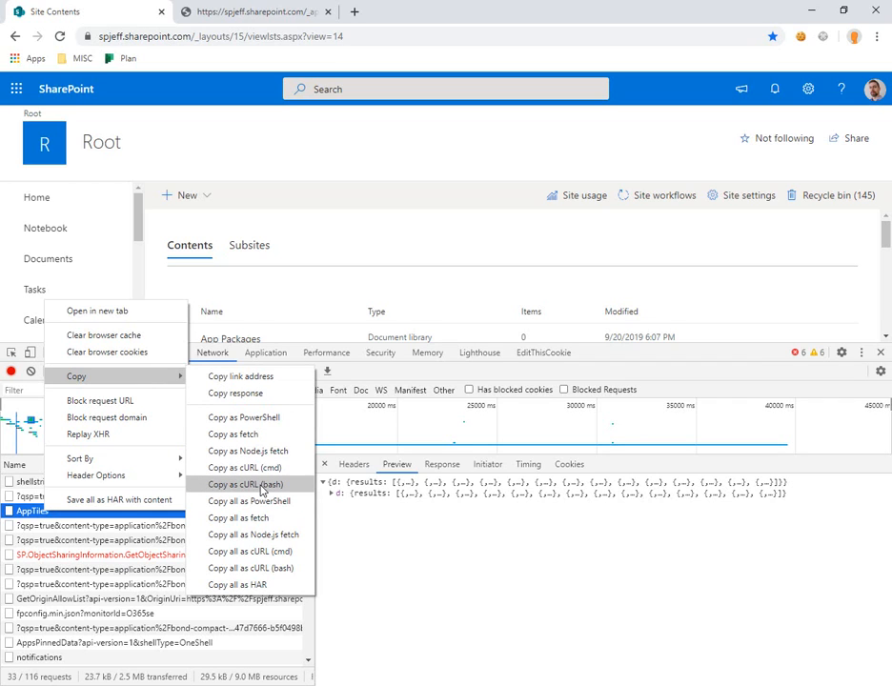
{"action": "mouse_move", "coordinate": [264, 484]}
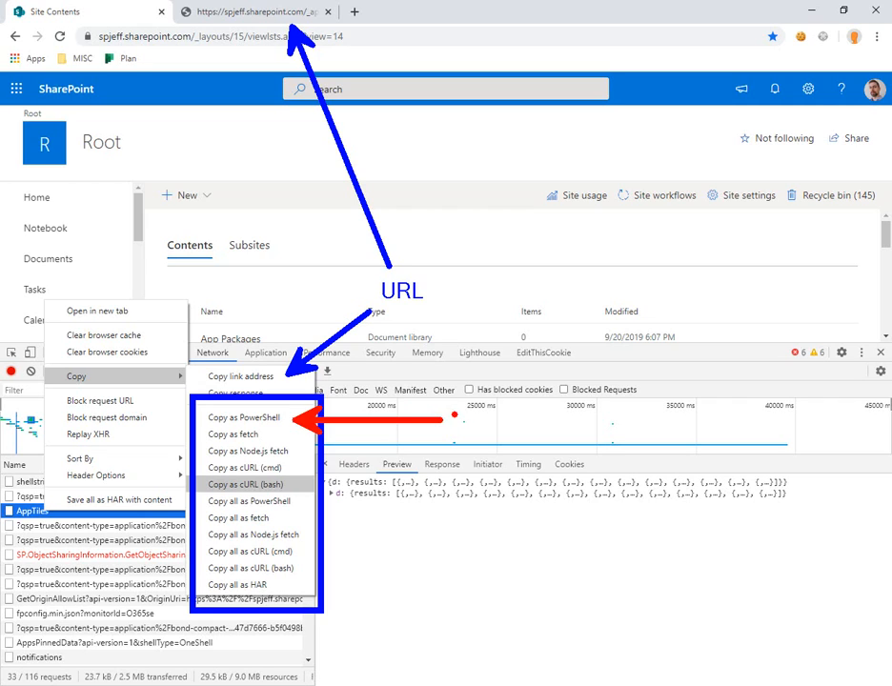
{"action": "type", "text": "Invoke-W"}
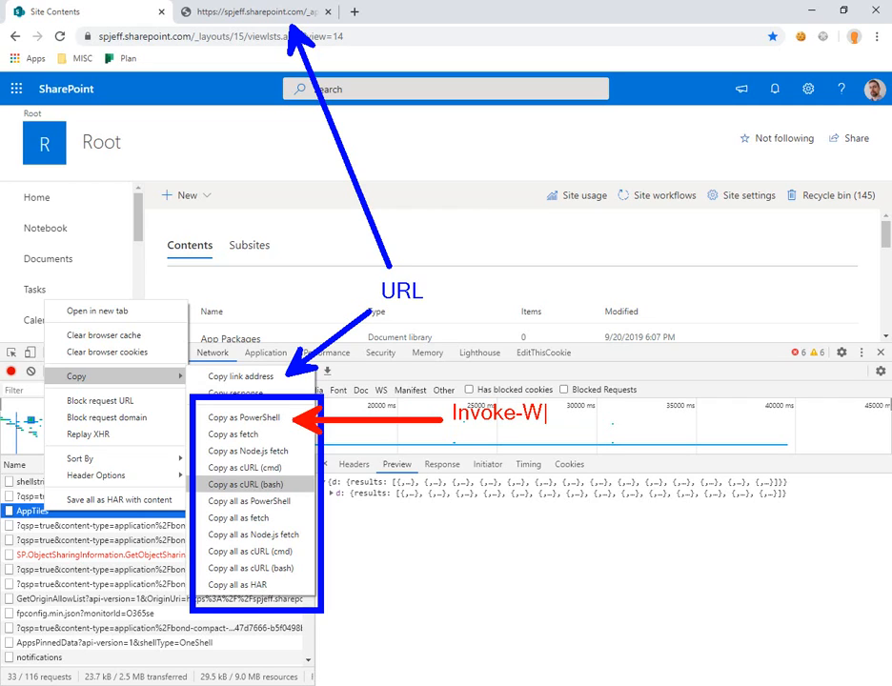
{"action": "type", "text": "ebRequest ..."}
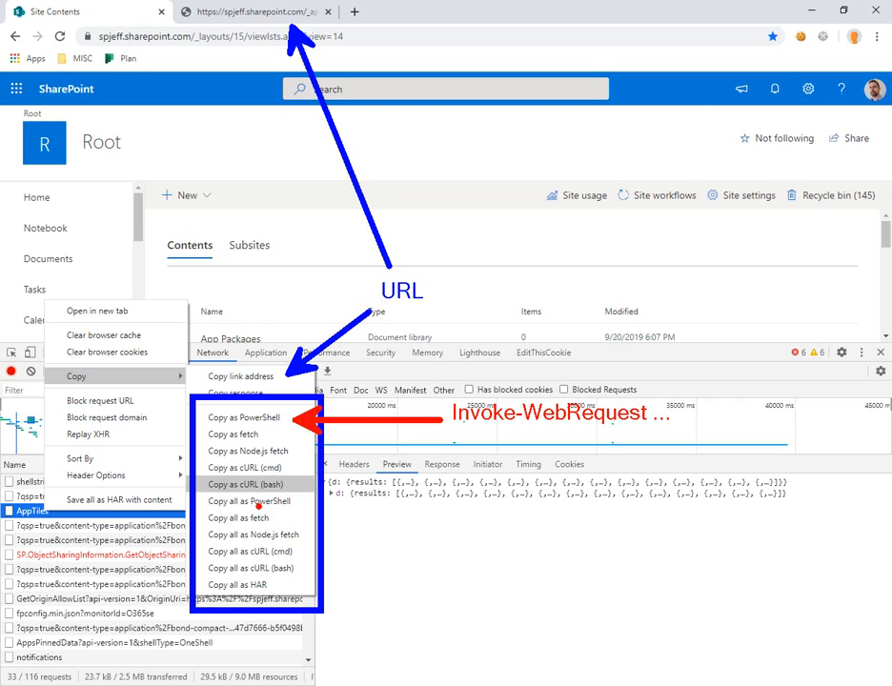
{"action": "mouse_move", "coordinate": [242, 484]}
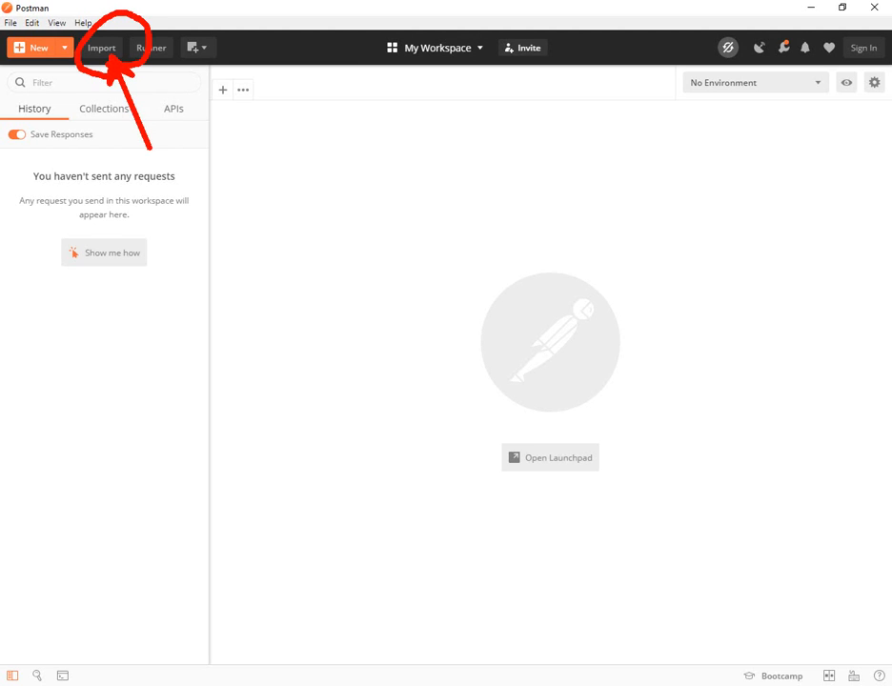
Step: Import the pasted cURL as raw text, creating an untitled POST request to the AppTiles endpoint
{"action": "left_click", "coordinate": [99, 48]}
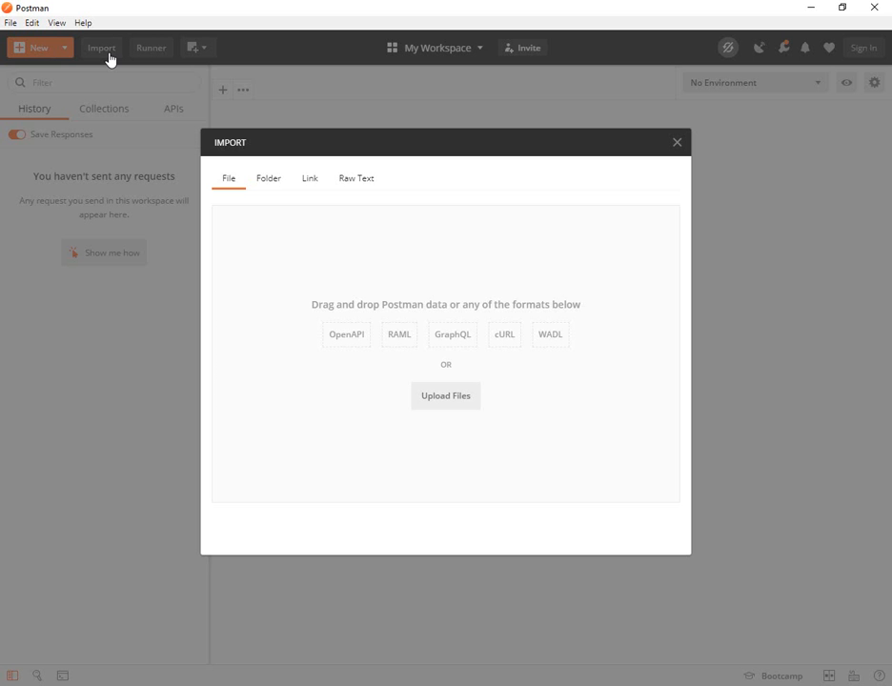
{"action": "left_click", "coordinate": [357, 179]}
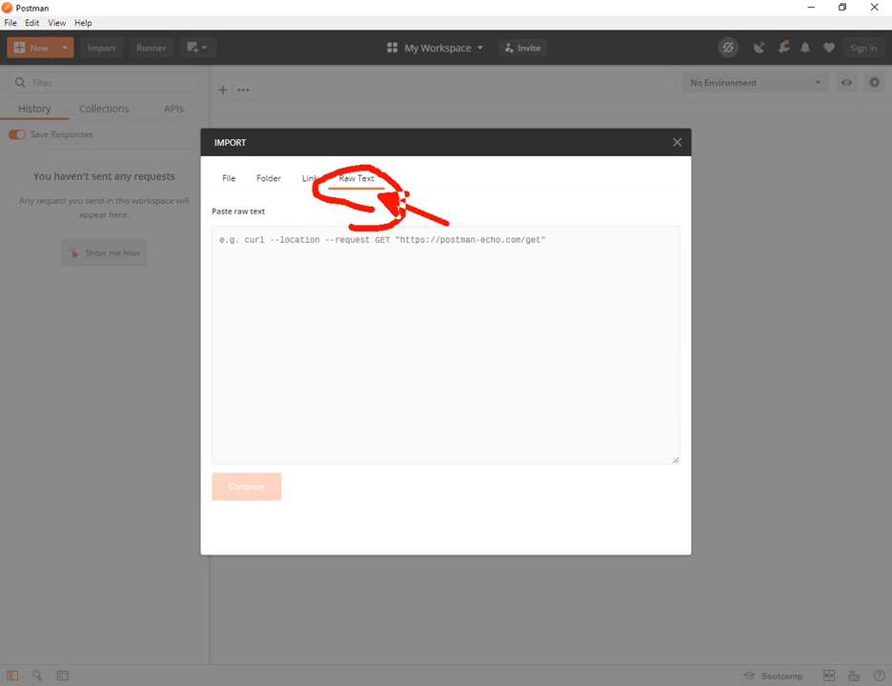
{"action": "left_click", "coordinate": [356, 179]}
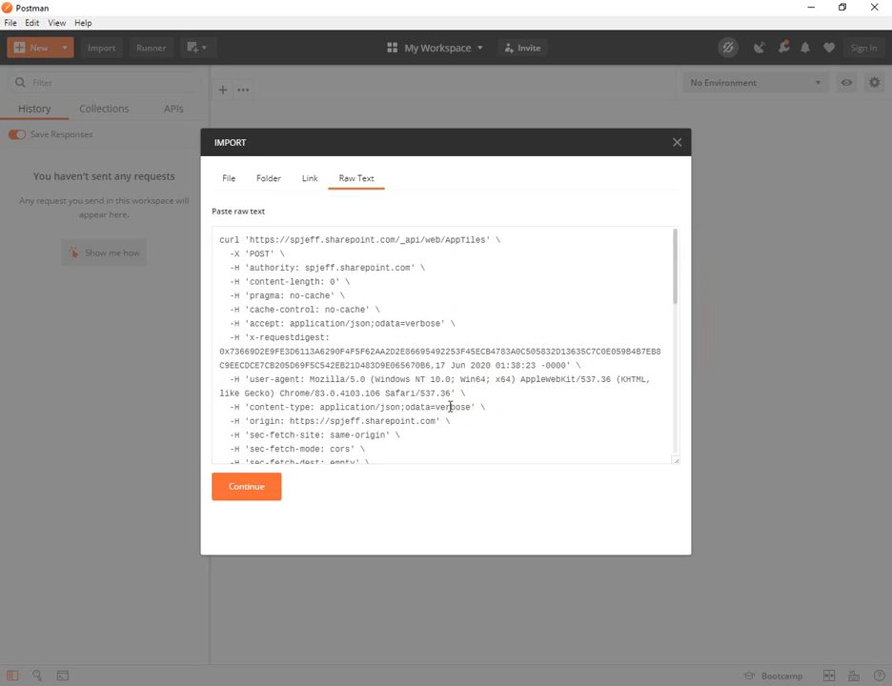
{"action": "left_click", "coordinate": [246, 486]}
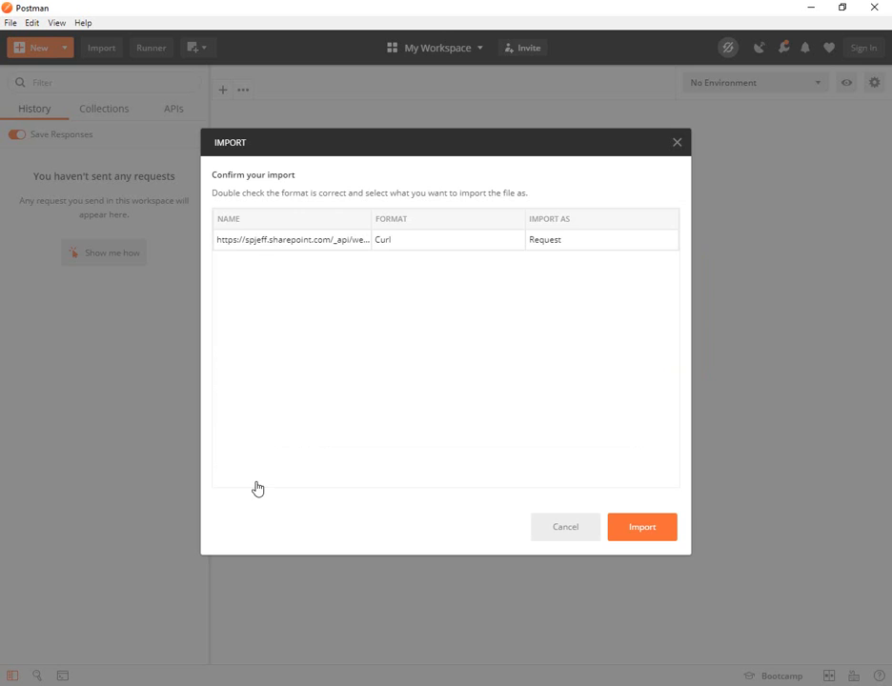
{"action": "left_click", "coordinate": [642, 526]}
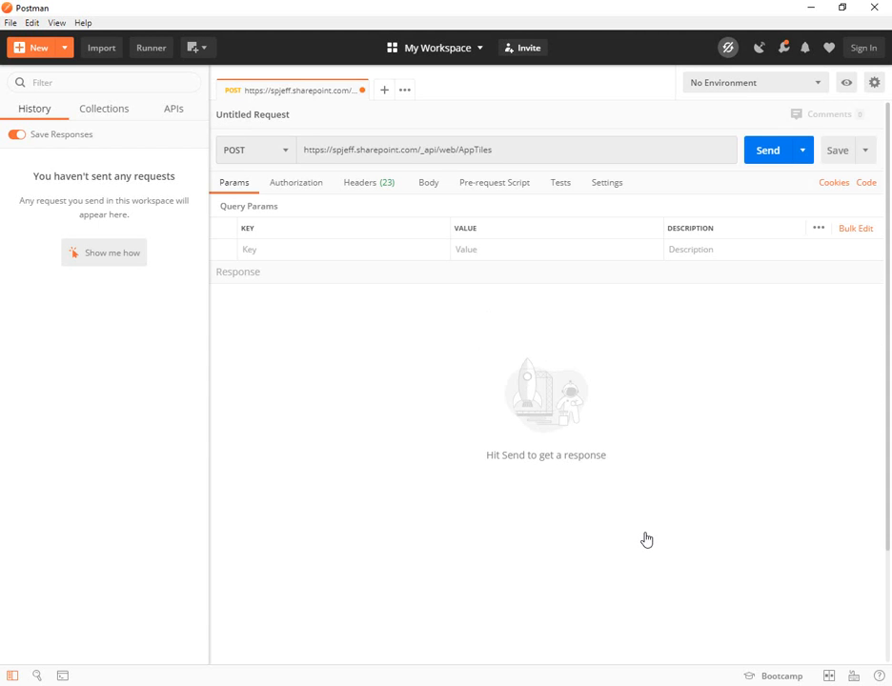
Step: Send the AppTiles request, get 200 OK JSON, and view the 28 response headers
{"action": "left_click", "coordinate": [769, 149]}
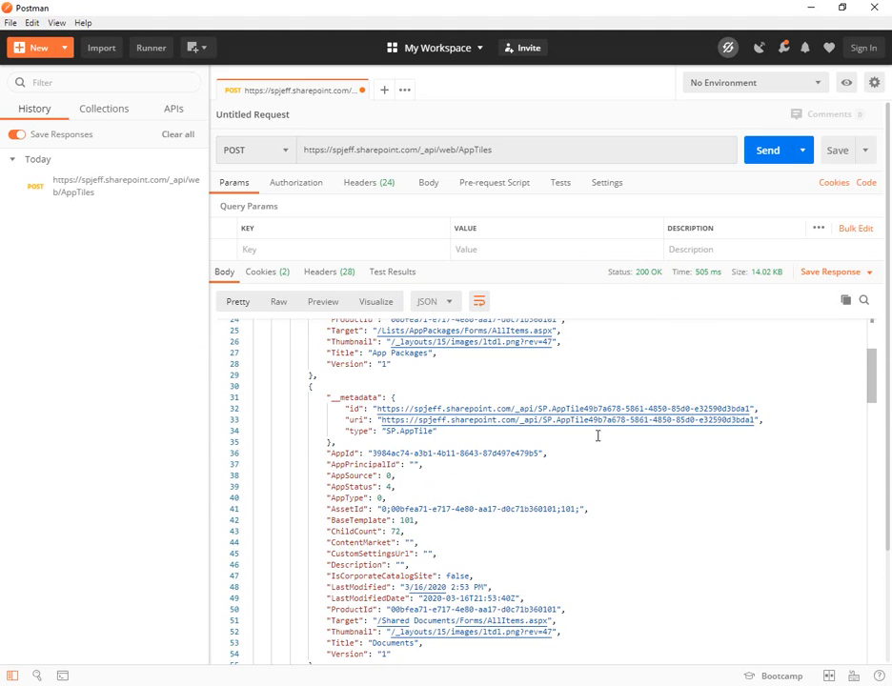
{"action": "scroll", "scroll_direction": "down", "scroll_amount": 3}
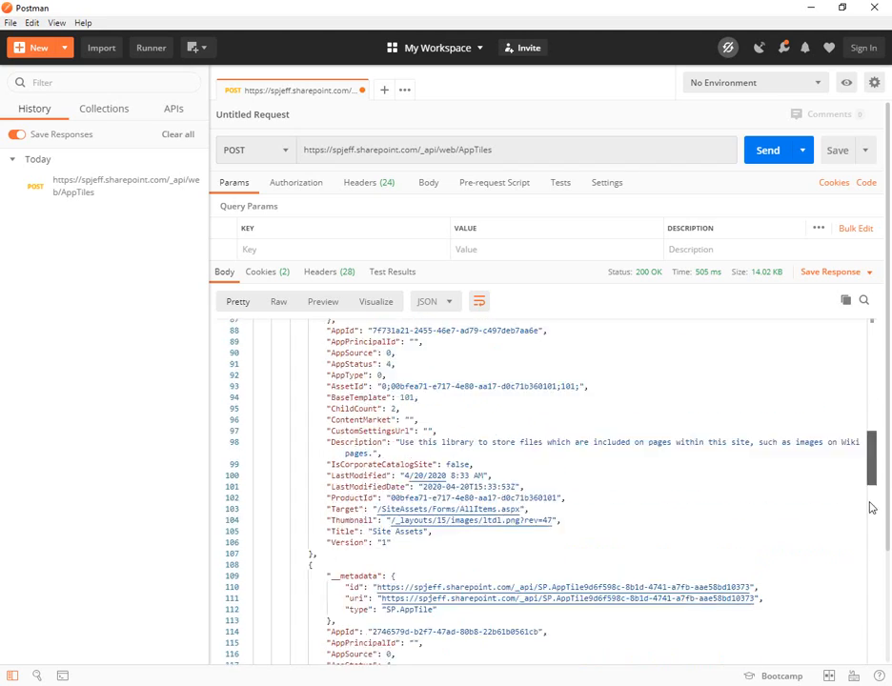
{"action": "left_click", "coordinate": [328, 271]}
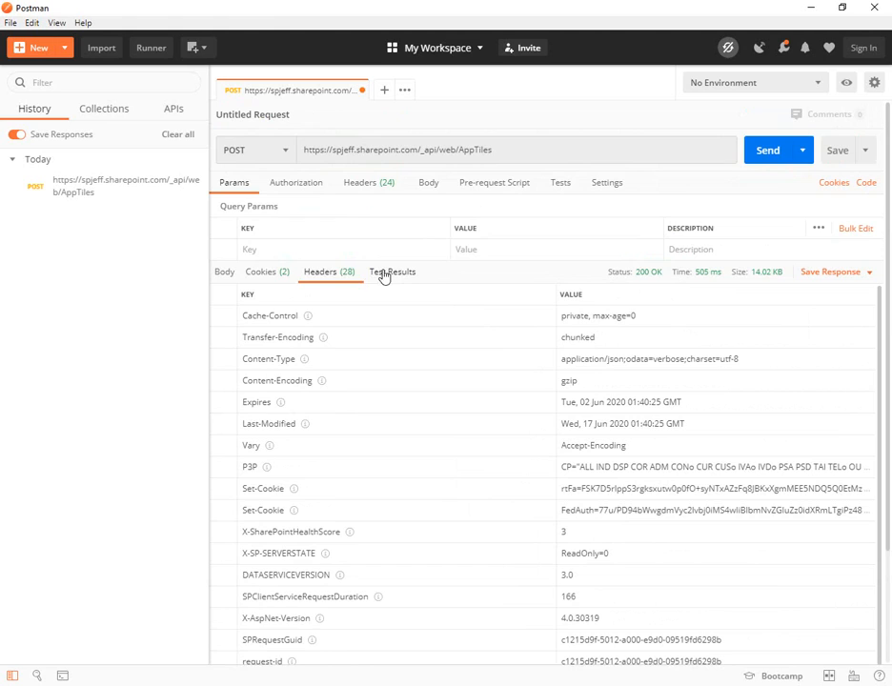
{"action": "left_click", "coordinate": [328, 270]}
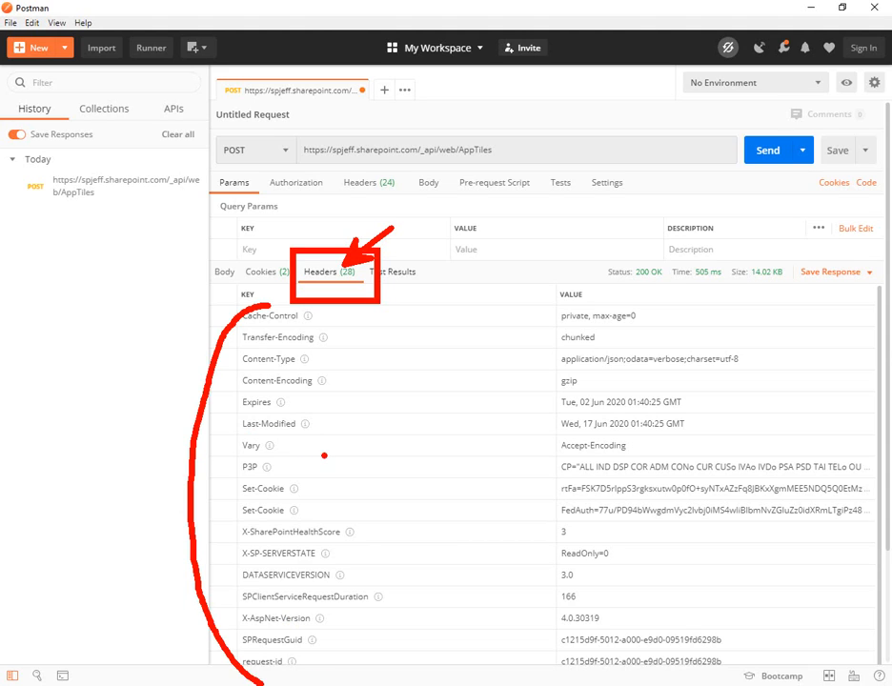
{"action": "mouse_move", "coordinate": [379, 497]}
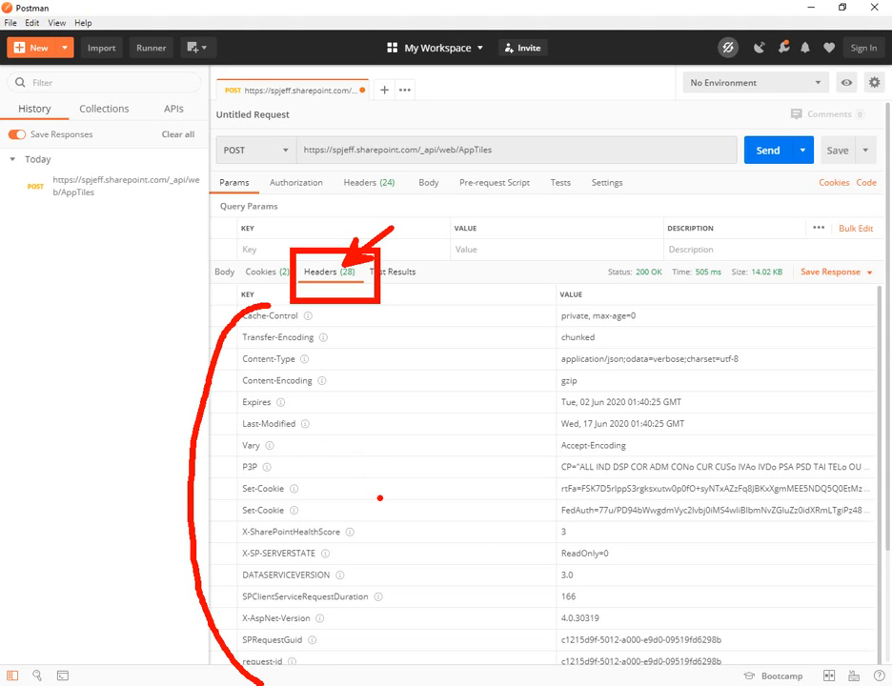
{"action": "mouse_move", "coordinate": [448, 522]}
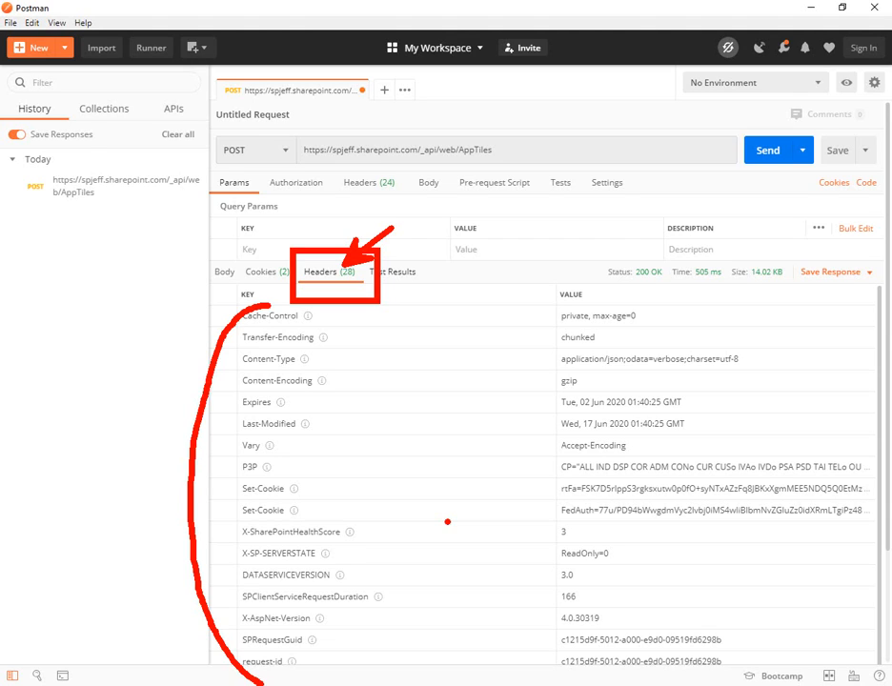
{"action": "mouse_move", "coordinate": [414, 398]}
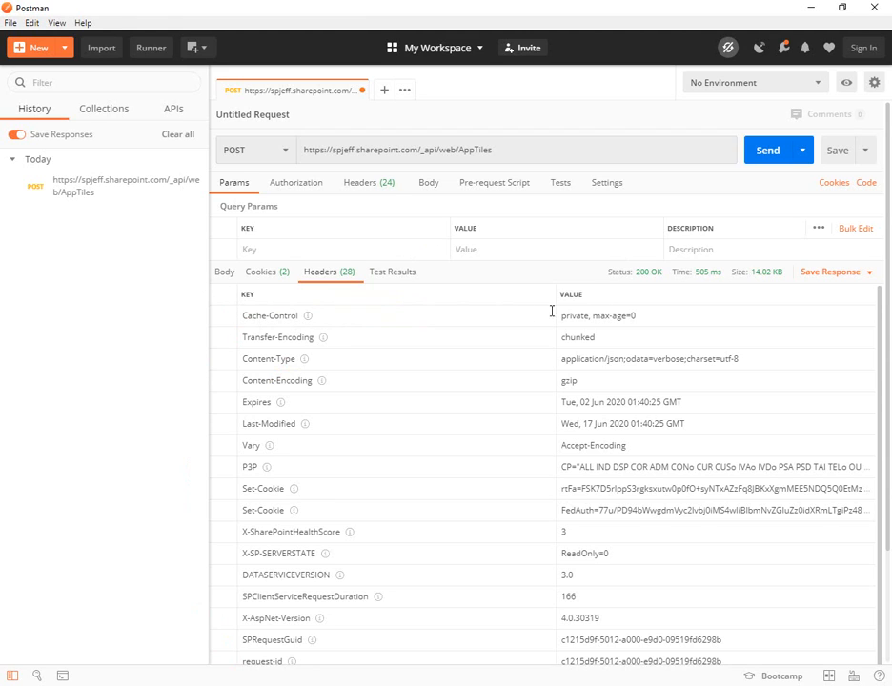
{"action": "mouse_move", "coordinate": [307, 283]}
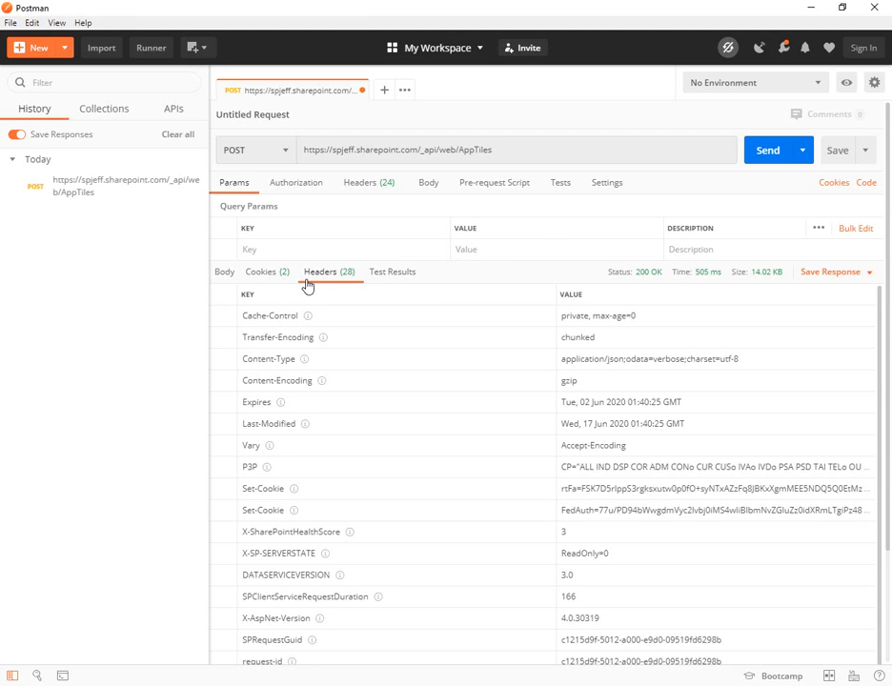
{"action": "left_click", "coordinate": [225, 271]}
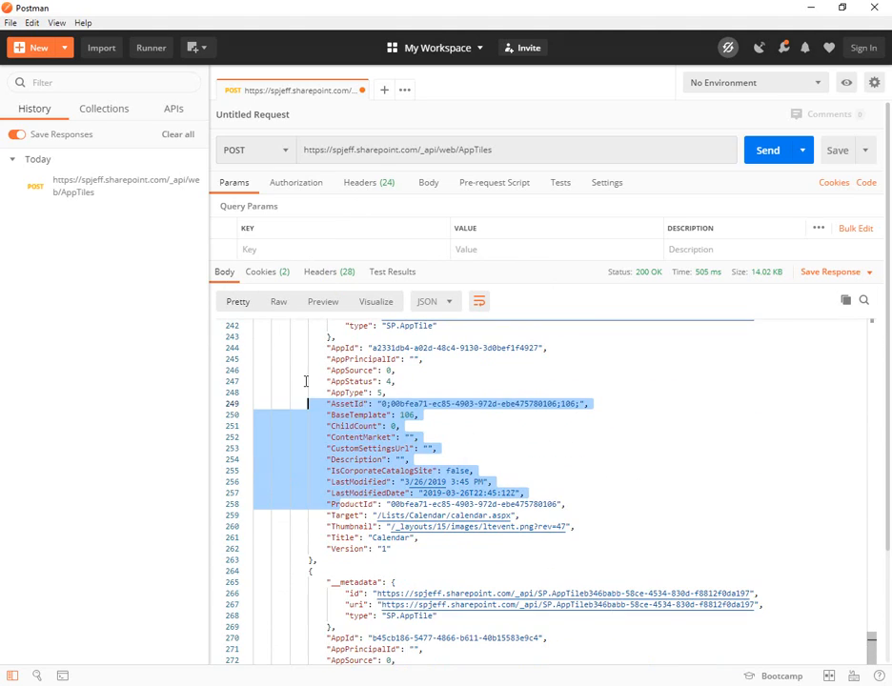
{"action": "scroll", "scroll_direction": "down", "scroll_amount": 3}
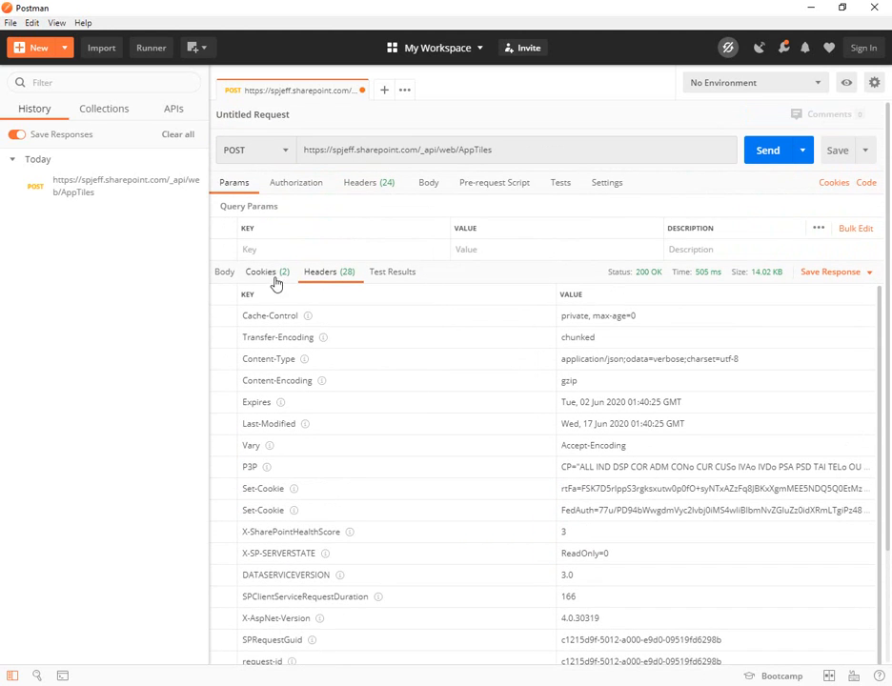
Step: Inspect the returned rtFa SharePoint cookie, then return to the JSON response body
{"action": "left_click", "coordinate": [267, 271]}
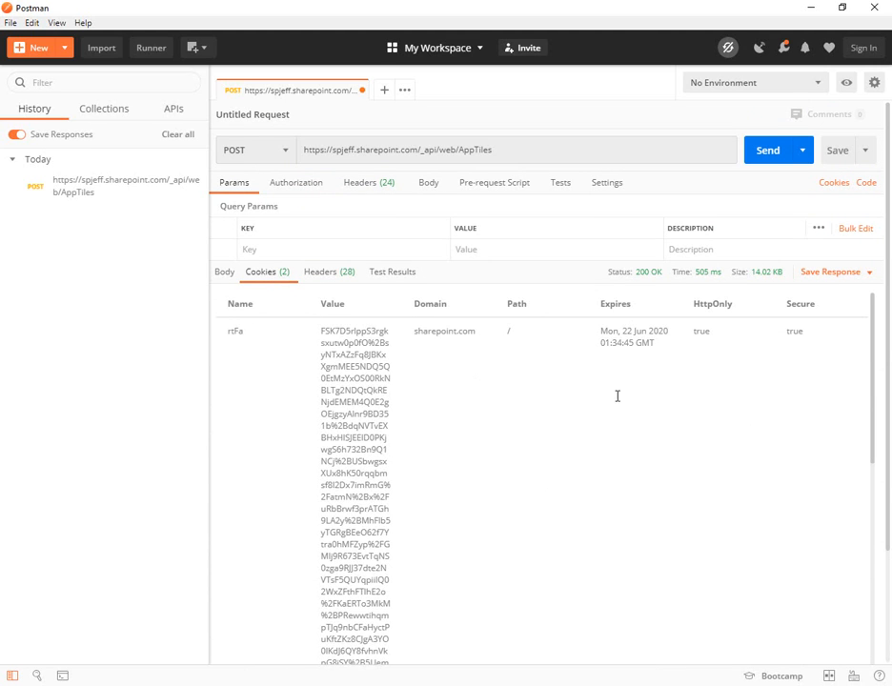
{"action": "scroll", "scroll_direction": "down", "scroll_amount": 3}
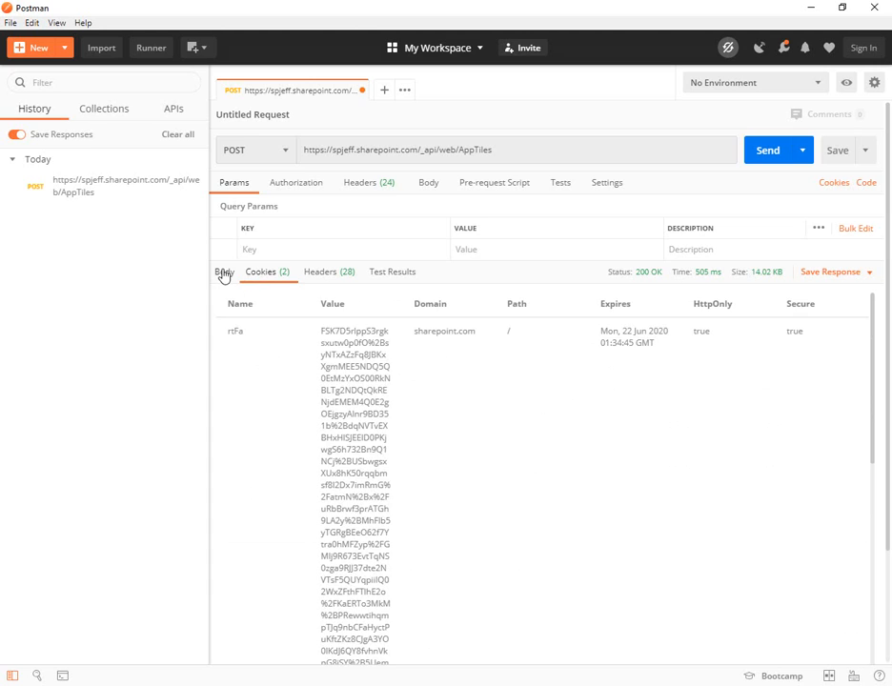
{"action": "left_click", "coordinate": [225, 270]}
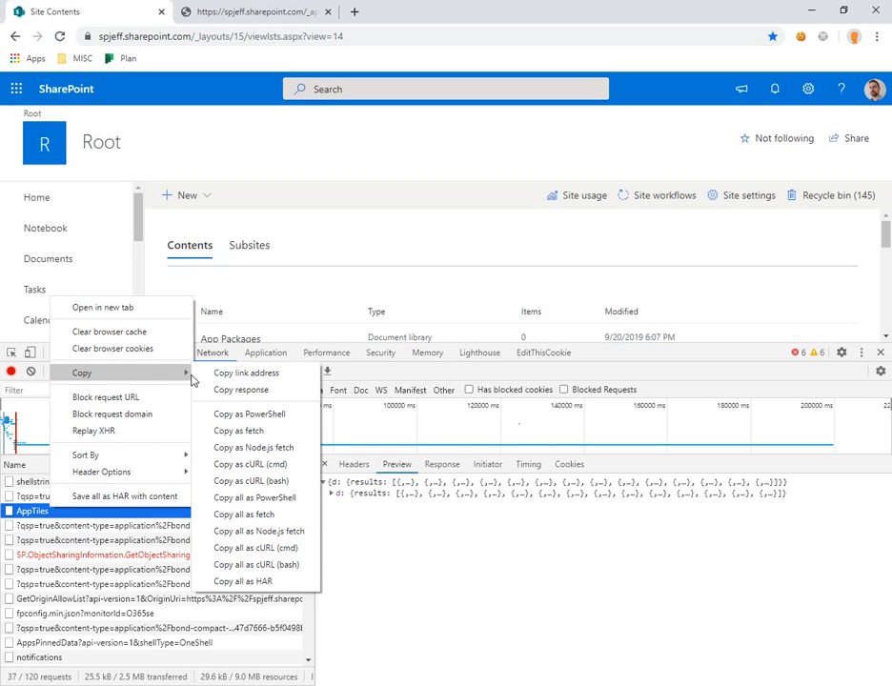
{"action": "mouse_move", "coordinate": [251, 480]}
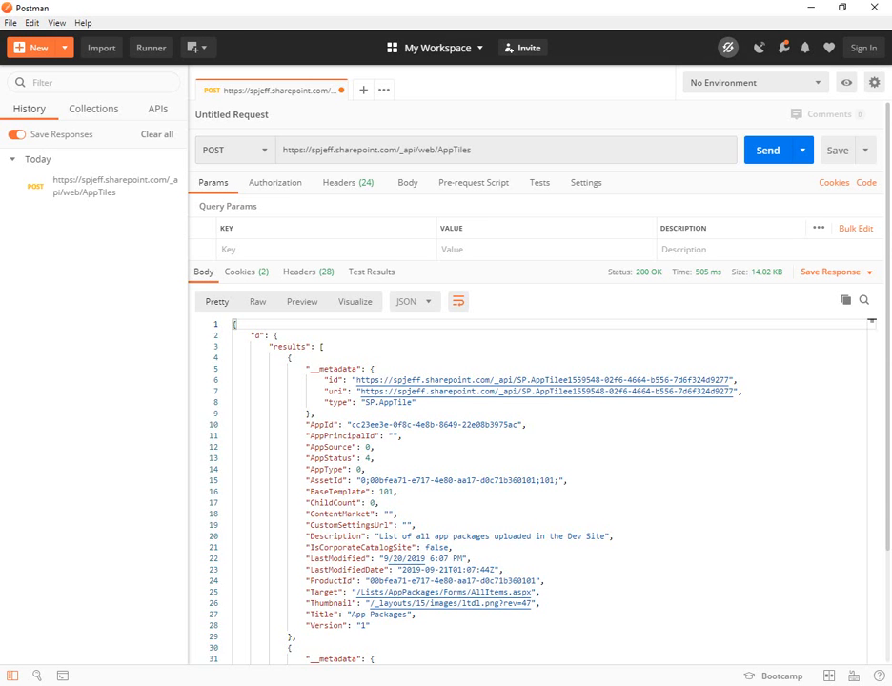
Step: Clear all request history, confirm the delete, and close the AppTiles request
{"action": "left_click", "coordinate": [156, 133]}
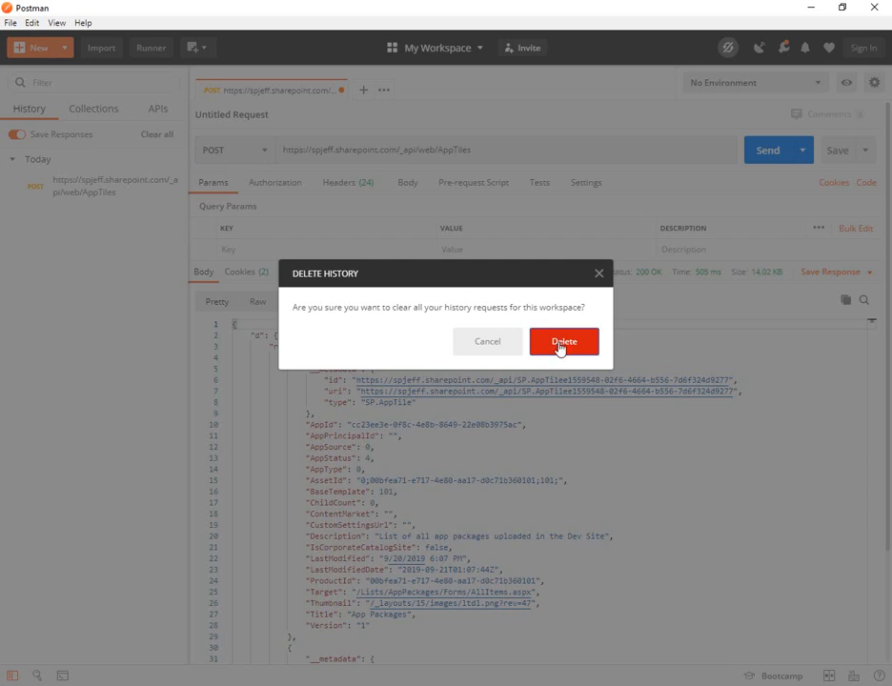
{"action": "left_click", "coordinate": [564, 341]}
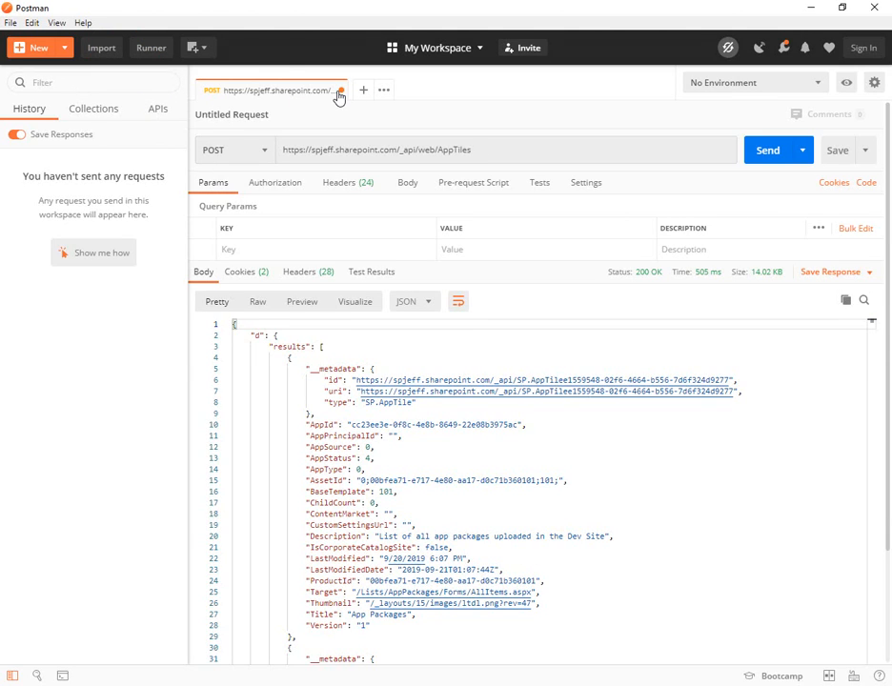
{"action": "left_click", "coordinate": [343, 90]}
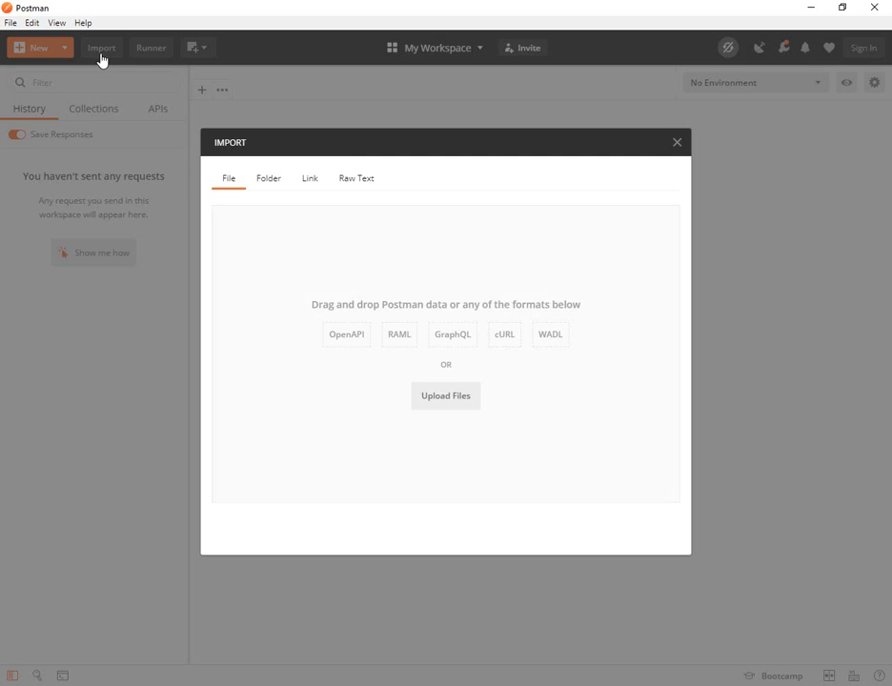
Step: Re-import the cURL as raw text and send it, returning a fresh 200 OK app tiles list
{"action": "left_click", "coordinate": [356, 179]}
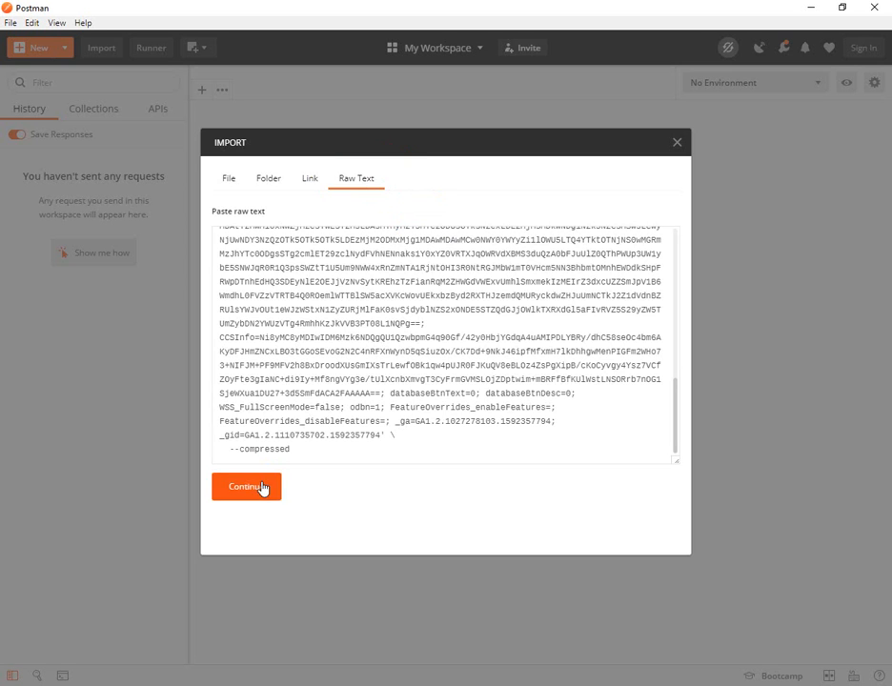
{"action": "left_click", "coordinate": [246, 486]}
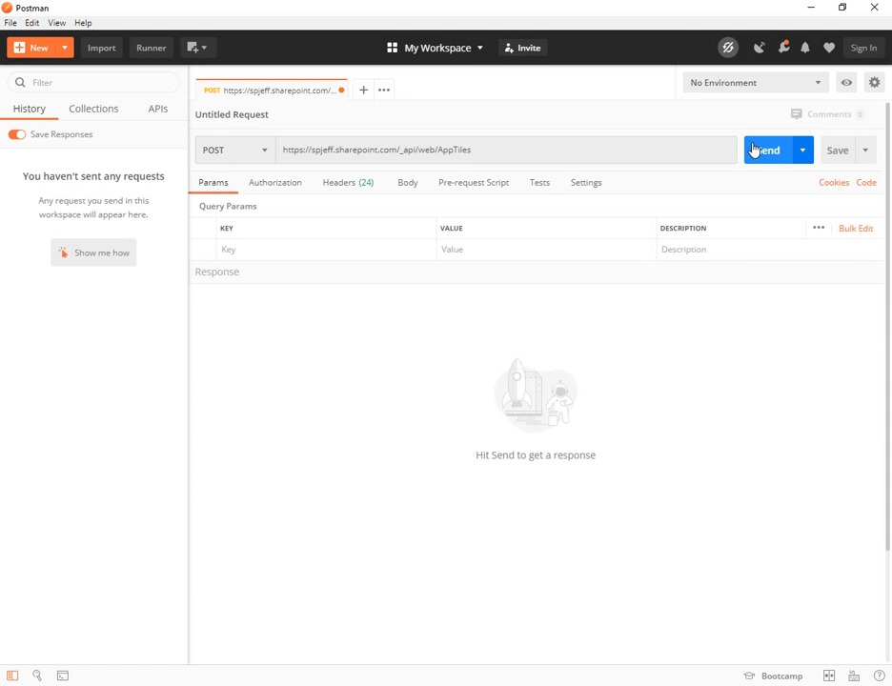
{"action": "left_click", "coordinate": [766, 148]}
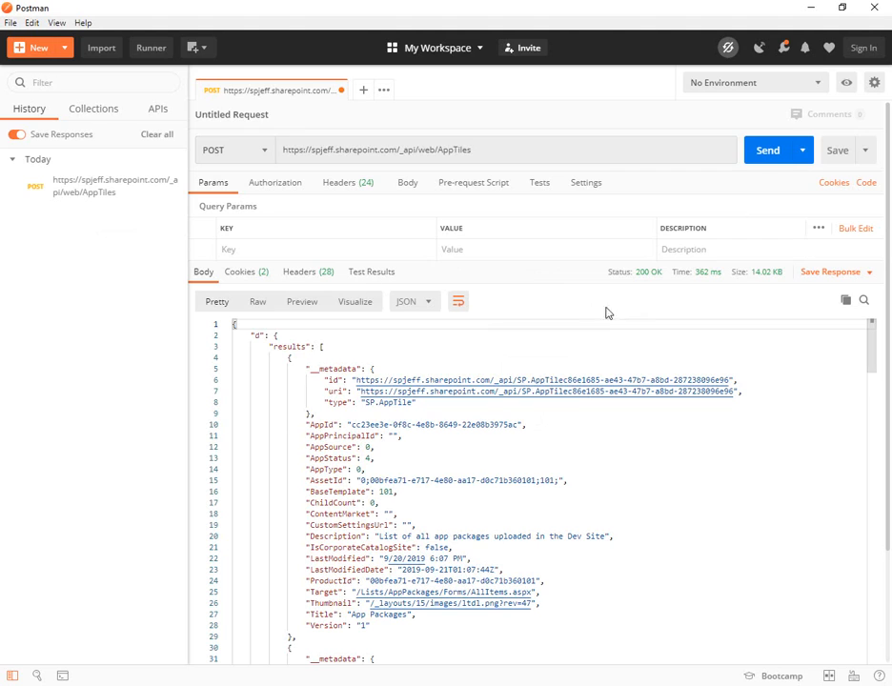